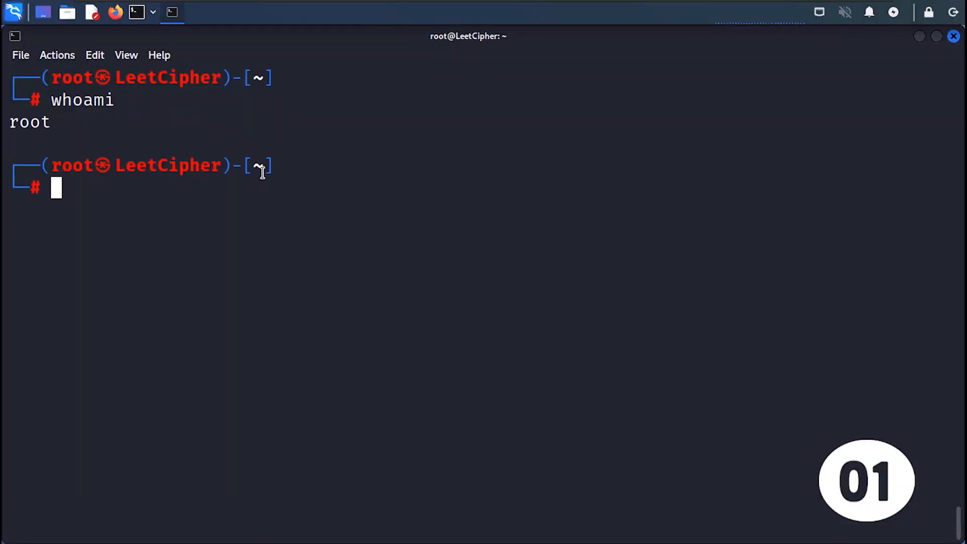
- Confirm the root identity with id, change to /home/kali and list its contents in long form
{"action": "type", "text": "id"}
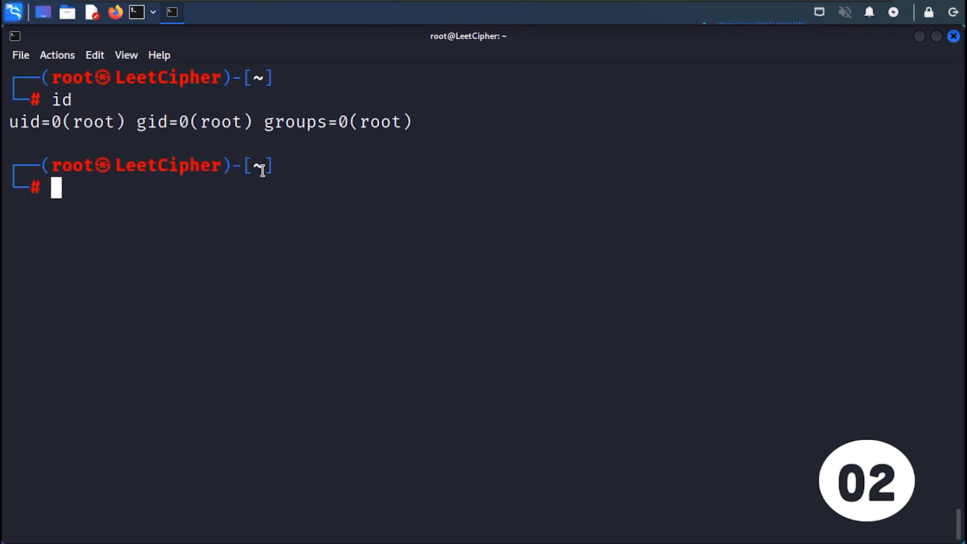
{"action": "type", "text": "cd /home/kali"}
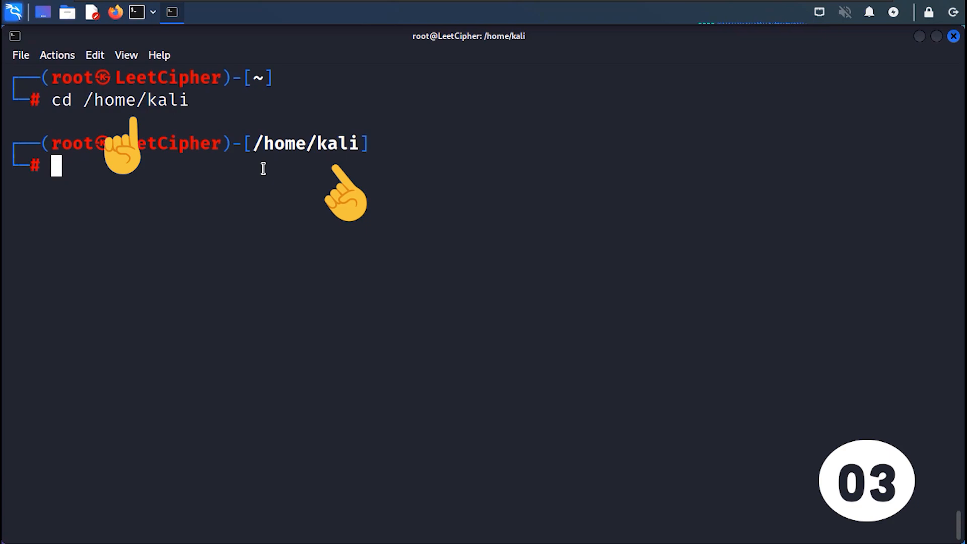
{"action": "type", "text": "pwd"}
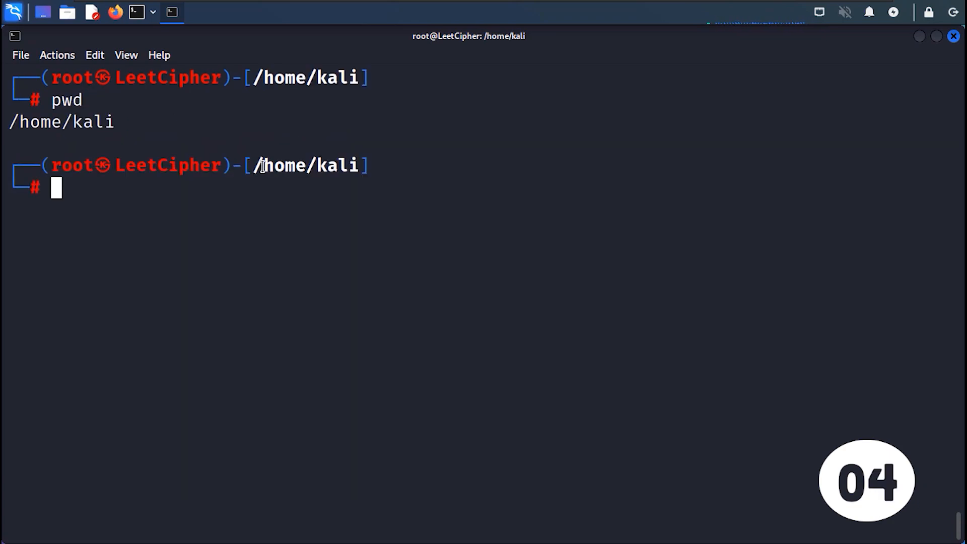
{"action": "type", "text": "ls"}
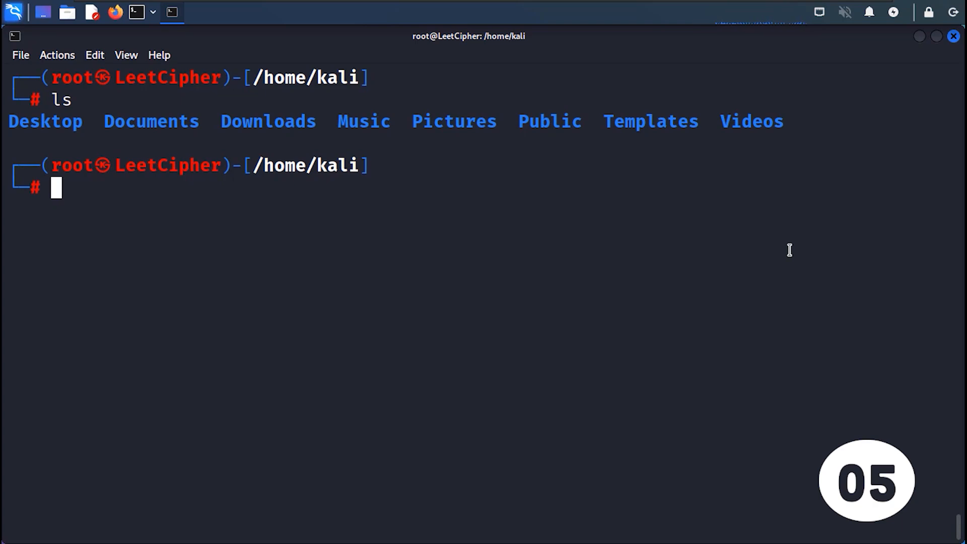
{"action": "type", "text": "ls -la"}
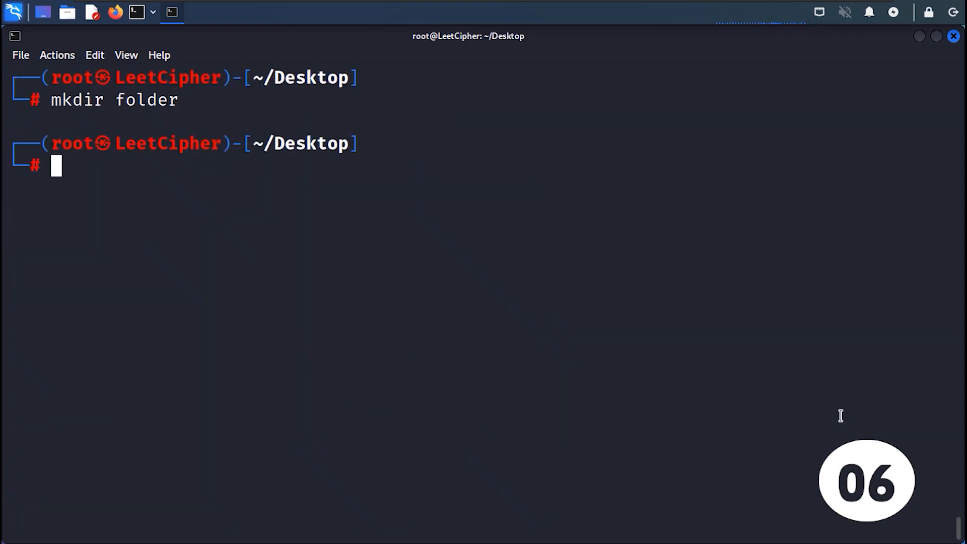
- Remove the test folder, create file.txt and view it with cat and tail
{"action": "type", "text": "rmdir folder/"}
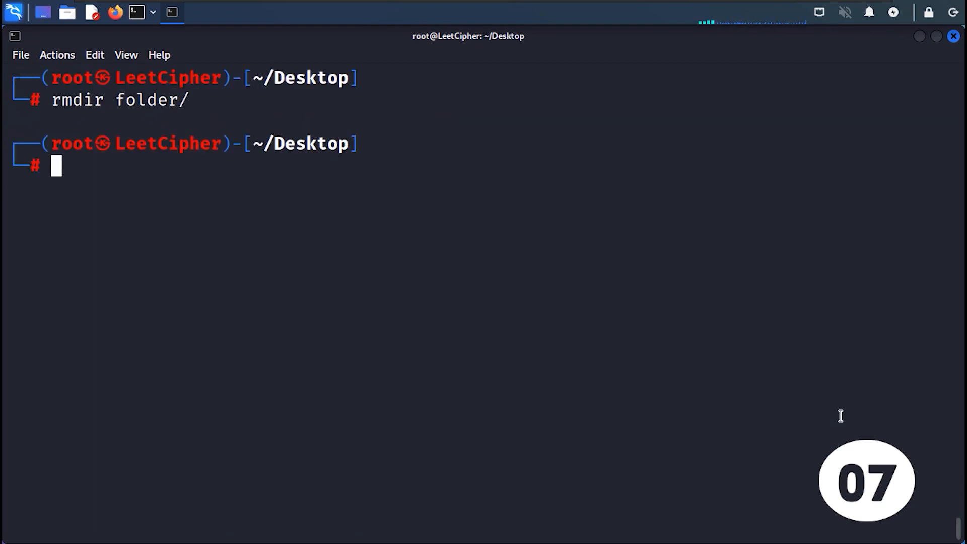
{"action": "type", "text": "touch file.txt"}
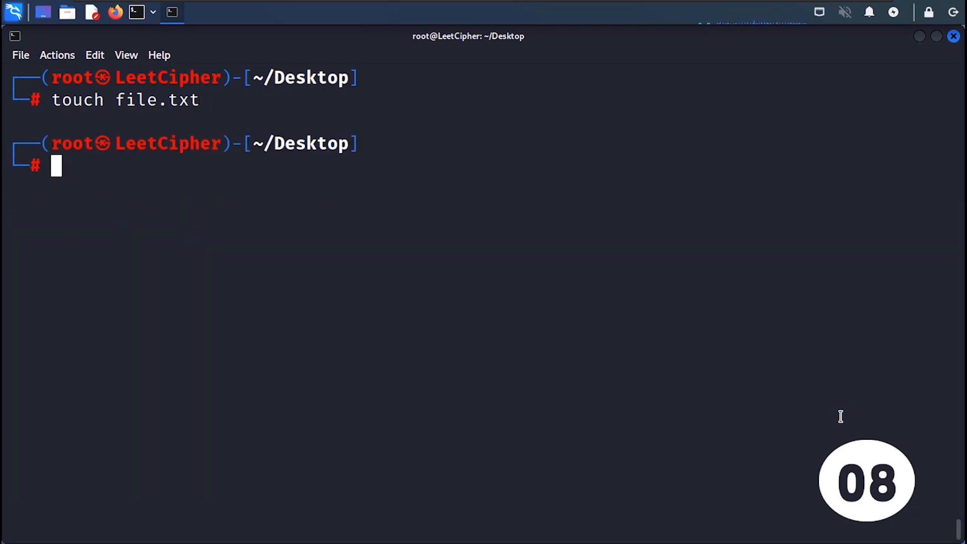
{"action": "type", "text": "ls"}
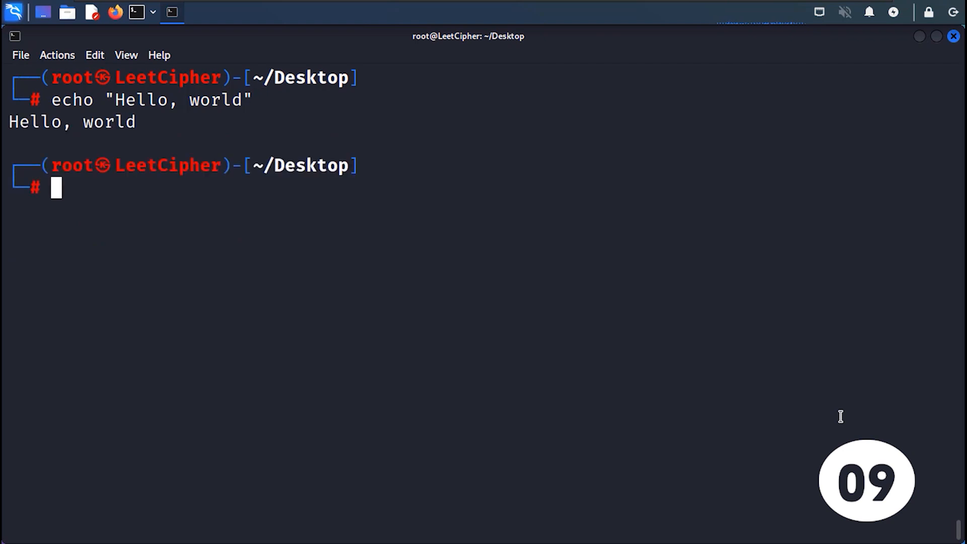
{"action": "type", "text": "cat file.txt"}
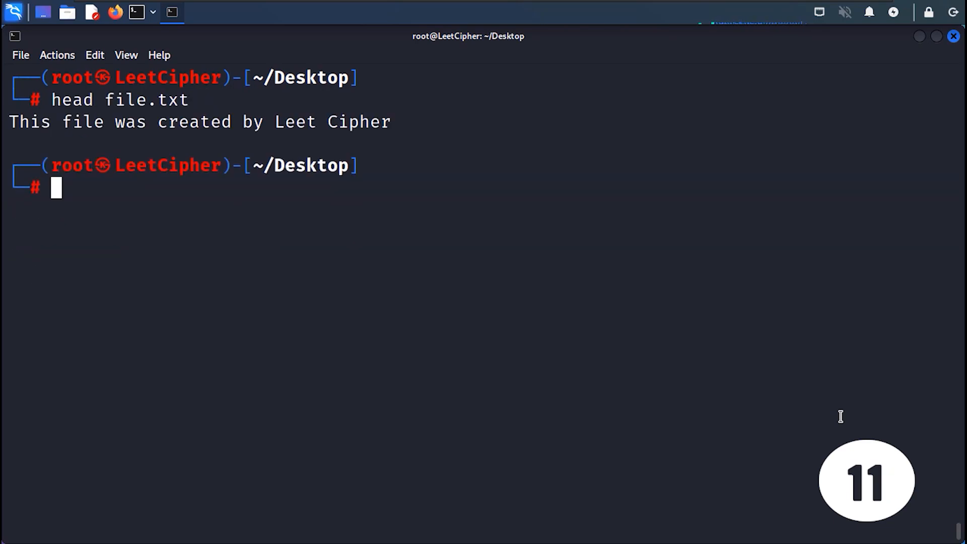
{"action": "type", "text": "tail file.txt"}
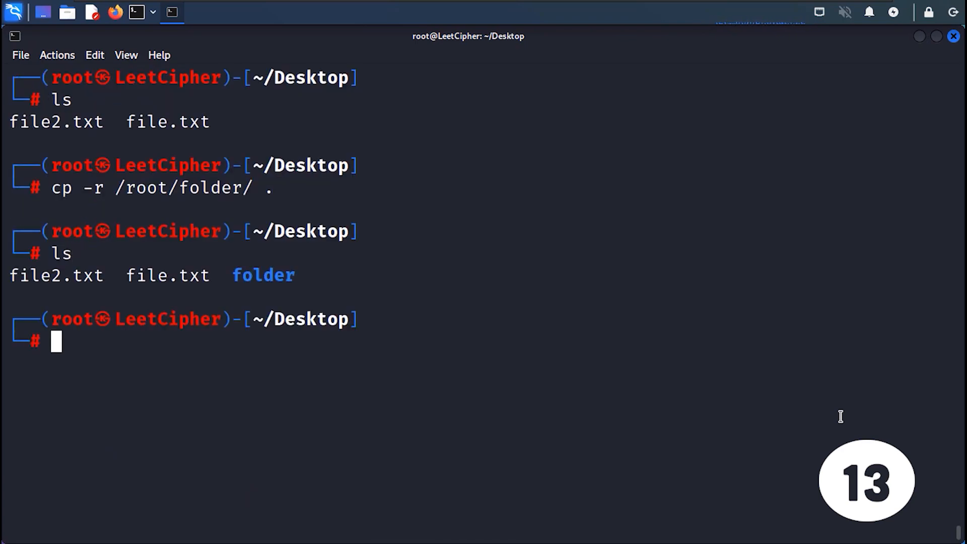
- Move file.txt up a directory, delete file2.txt and recursively remove the folder
{"action": "type", "text": "mv file.txt .."}
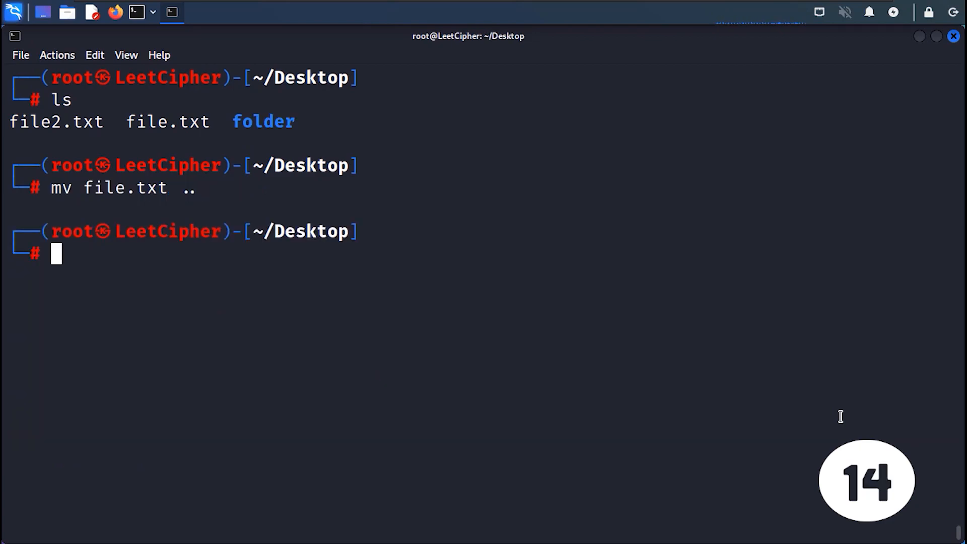
{"action": "type", "text": "rm file2.txt"}
{"action": "type", "text": "rm -r folder/"}
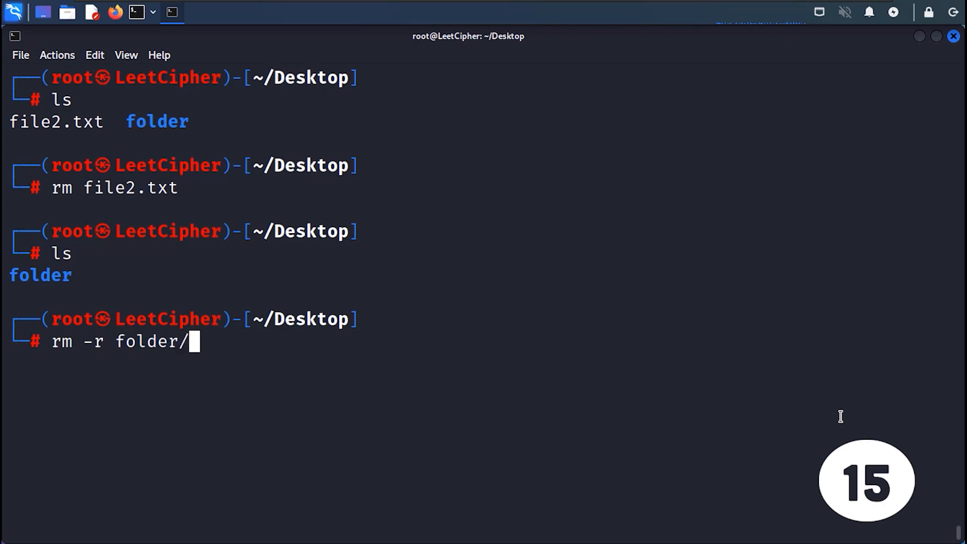
{"action": "key", "text": "Enter"}
{"action": "type", "text": "find / -name \"secret.*\" -type f"}
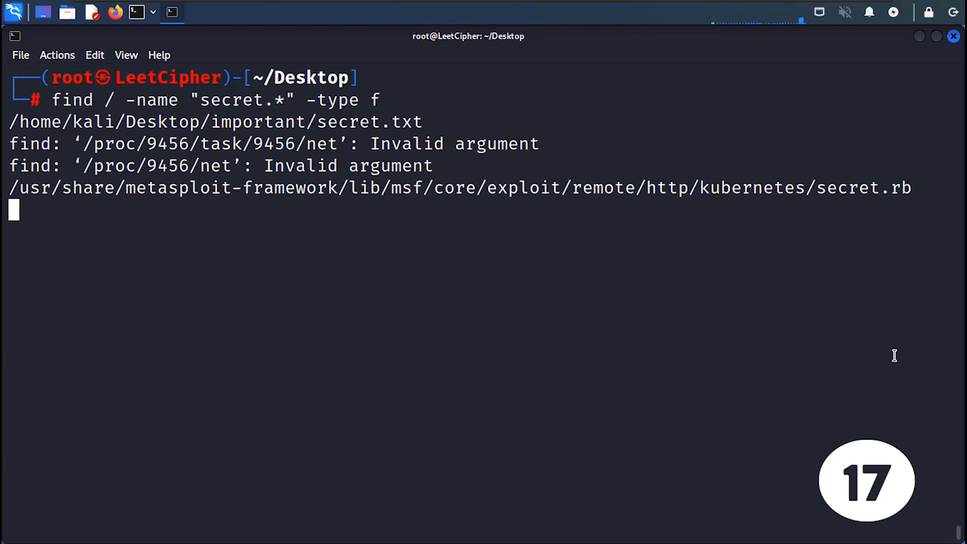
- Zip file.txt into archive and give it kali:kali ownership
{"action": "type", "text": "zip archive file.txt"}
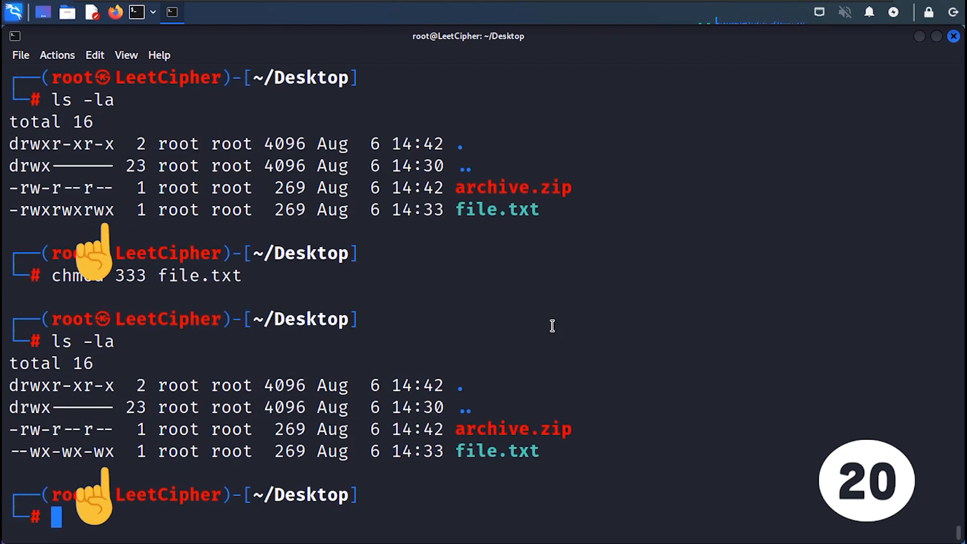
{"action": "type", "text": "chown kali:kali file.txt"}
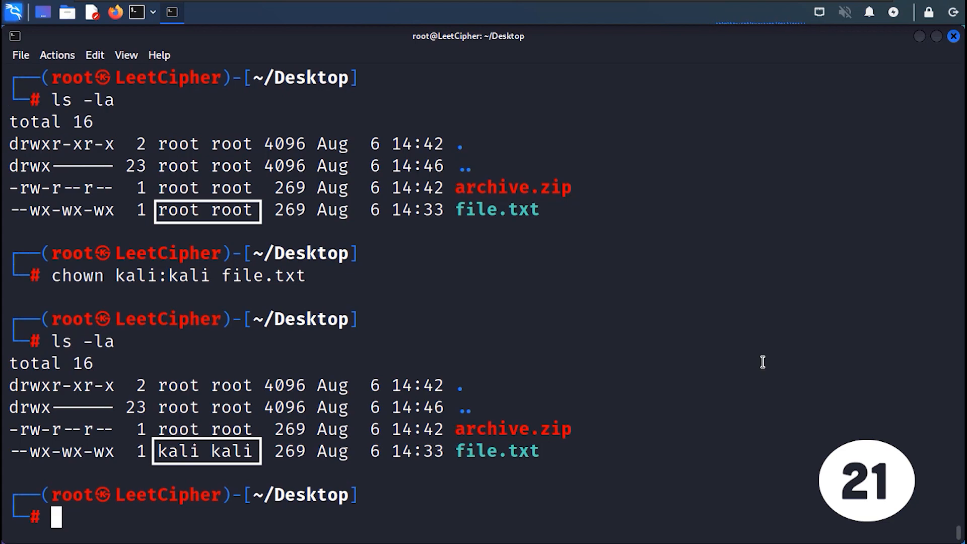
- Ping google.com until stopped, list interfaces with ifconfig and view the grep manual
{"action": "type", "text": "ping google.com"}
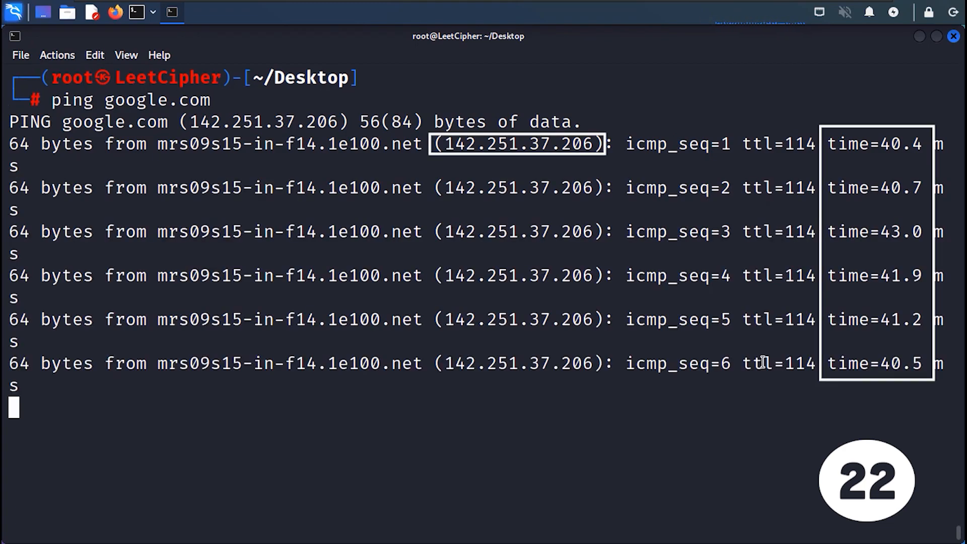
{"action": "key", "text": "ctrl+c"}
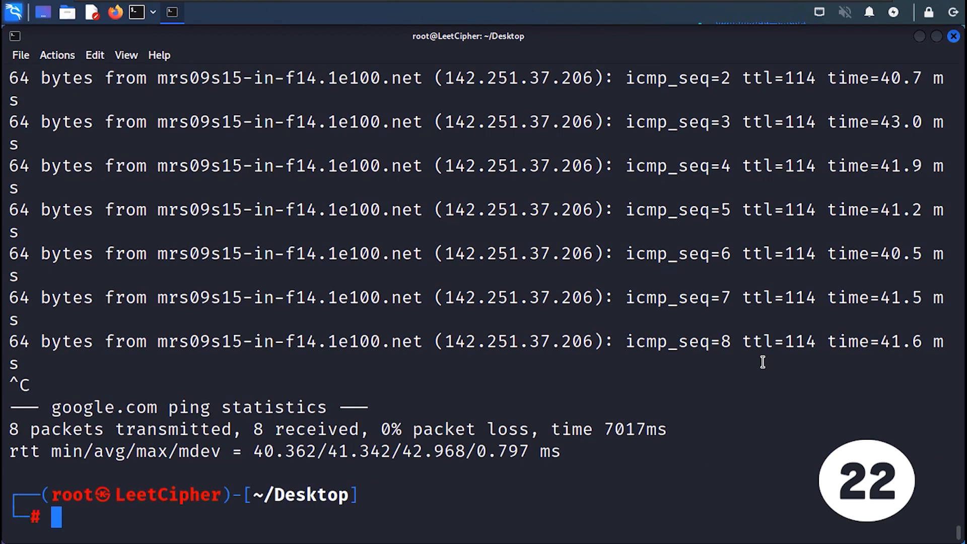
{"action": "type", "text": "ifconfig"}
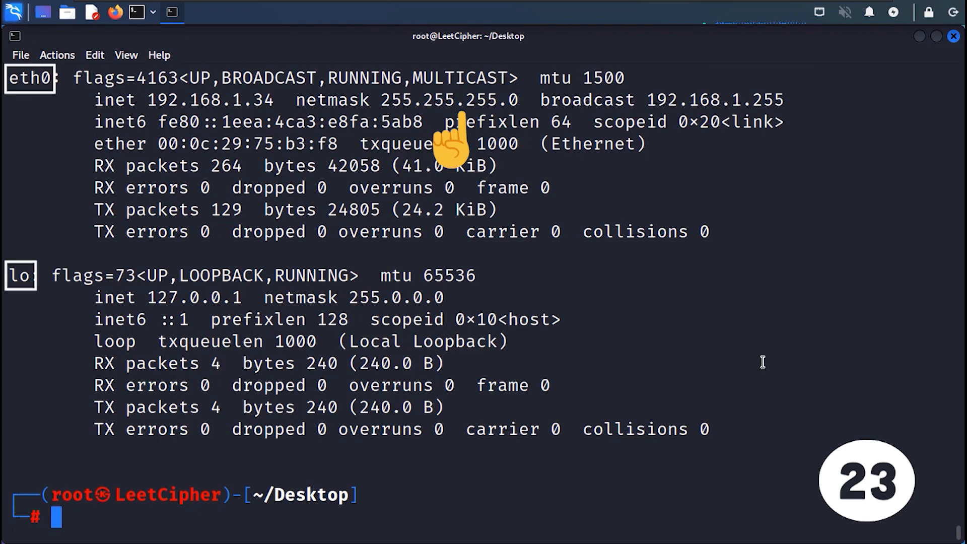
{"action": "type", "text": "man grep"}
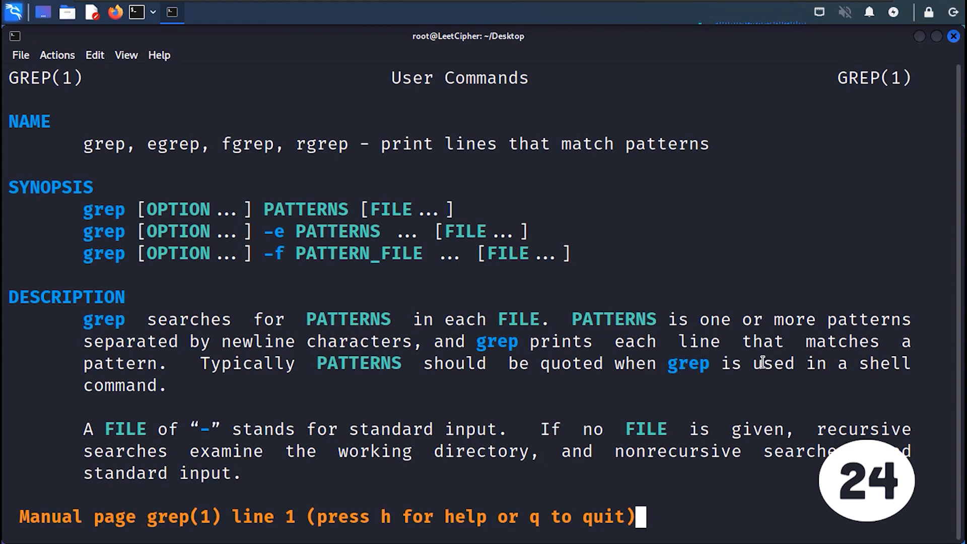
- Find the PID of bash and kill process 27172
{"action": "scroll", "scroll_direction": "down", "scroll_amount": 3}
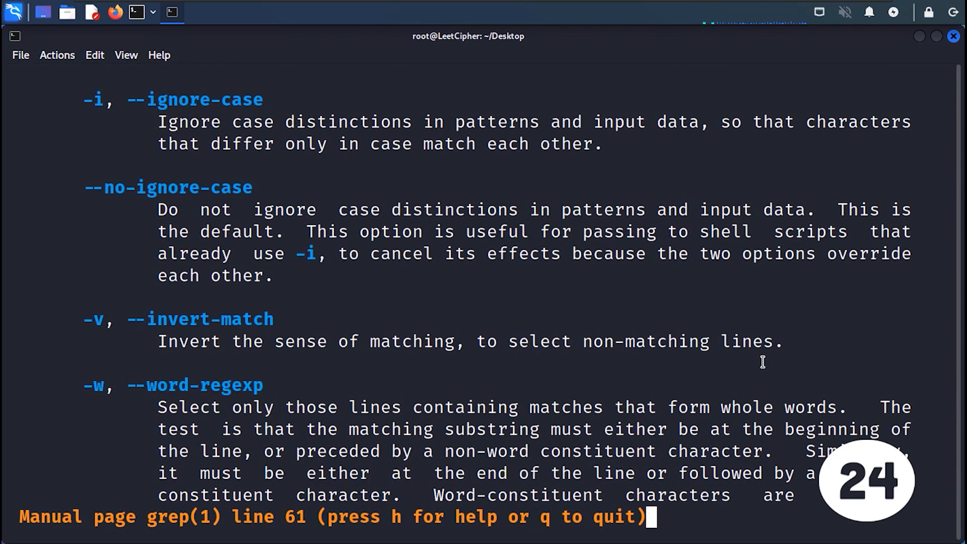
{"action": "scroll", "scroll_direction": "down", "scroll_amount": 3}
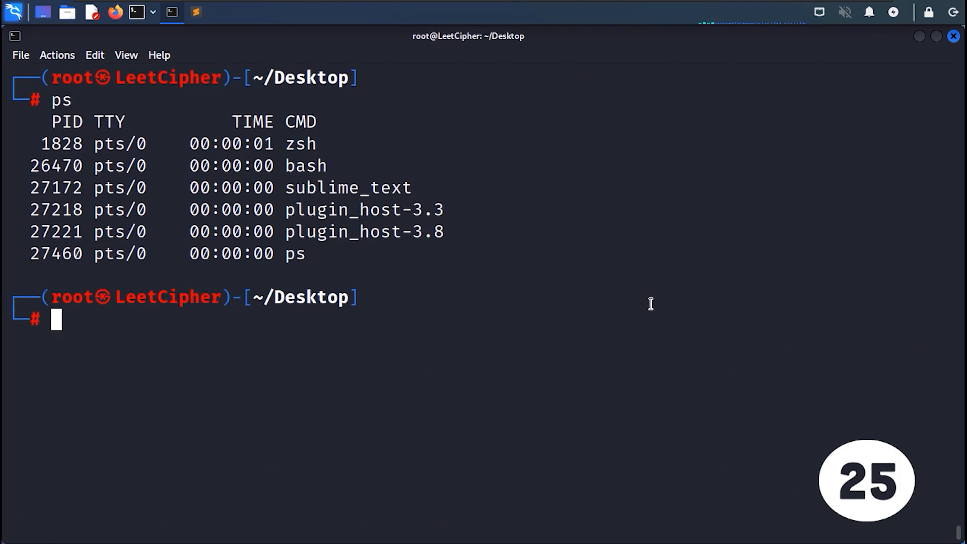
{"action": "type", "text": "pidof bash"}
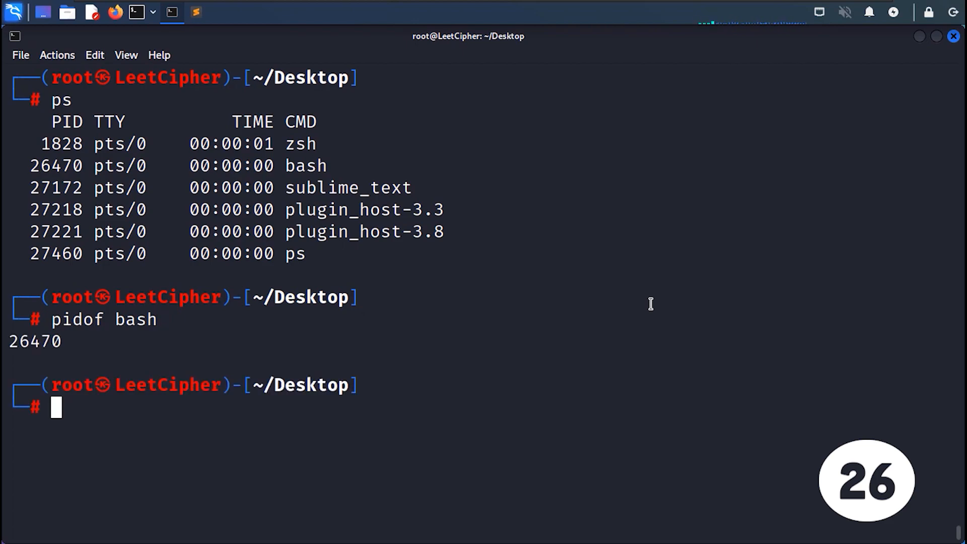
{"action": "type", "text": "kill 27172"}
{"action": "type", "text": "ps"}
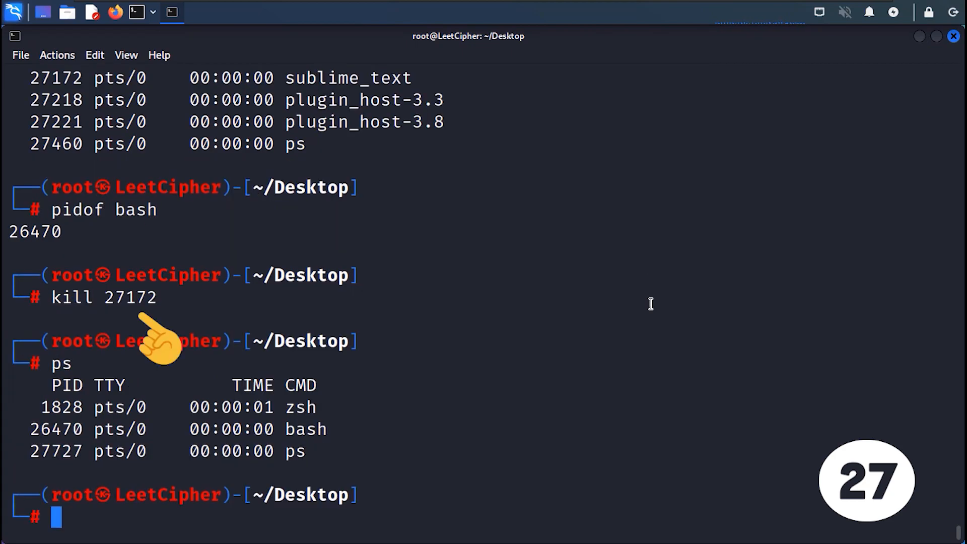
- Kill Sublime Text by name with pkill and begin a curl request to 192.168.1.2:7777
{"action": "type", "text": "pkill sublime_text"}
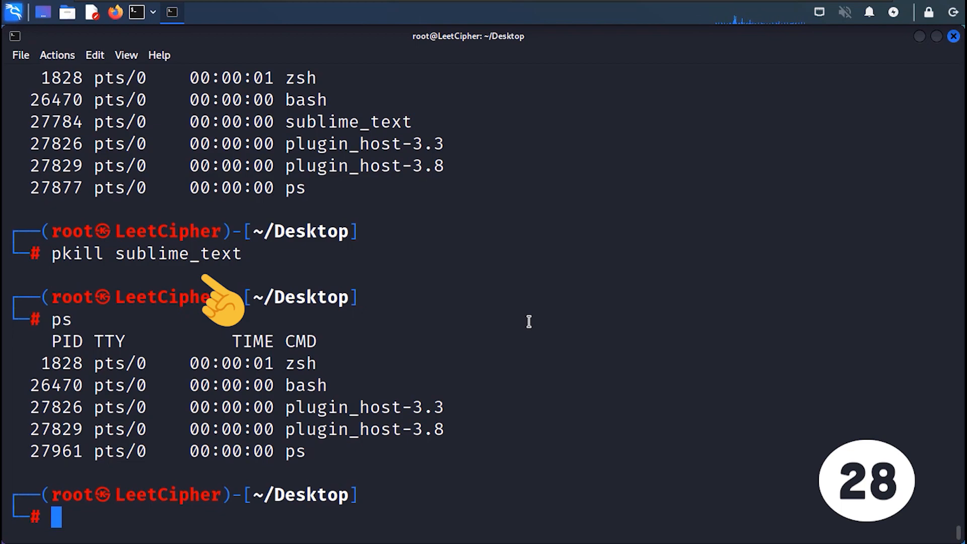
{"action": "type", "text": "curl http://192.168.1.2:7777/ba"}
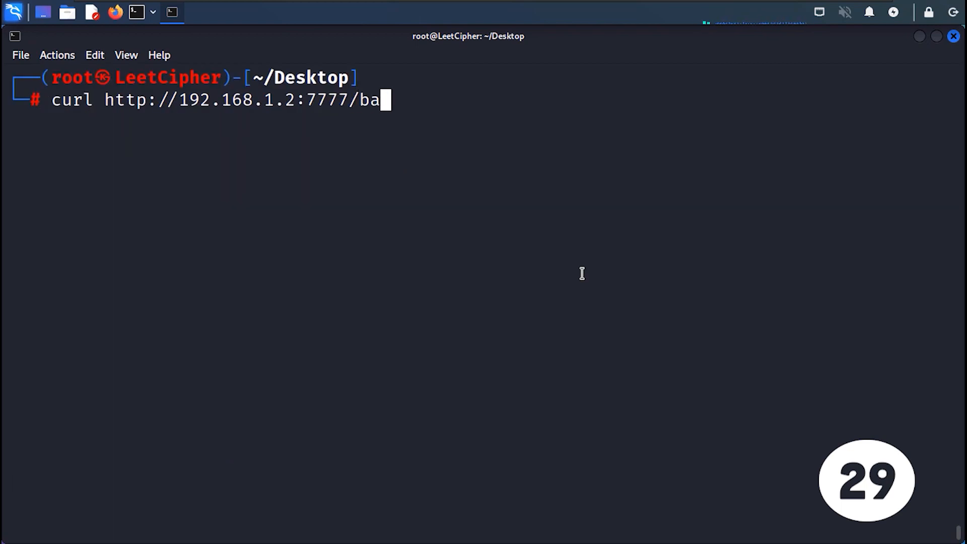
- Finish the batman.txt download command, then check archive.zip's type and size
{"action": "type", "text": "tman.tx"}
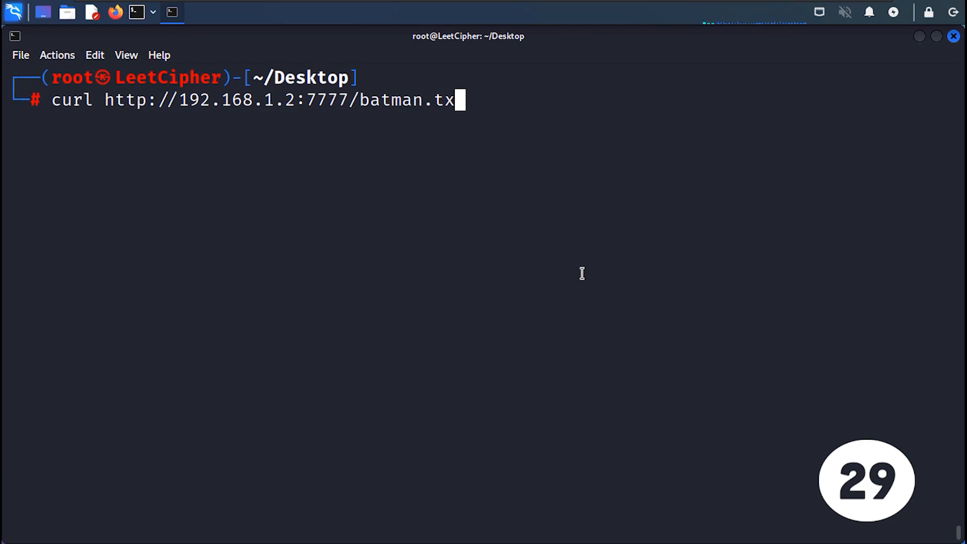
{"action": "type", "text": "t"}
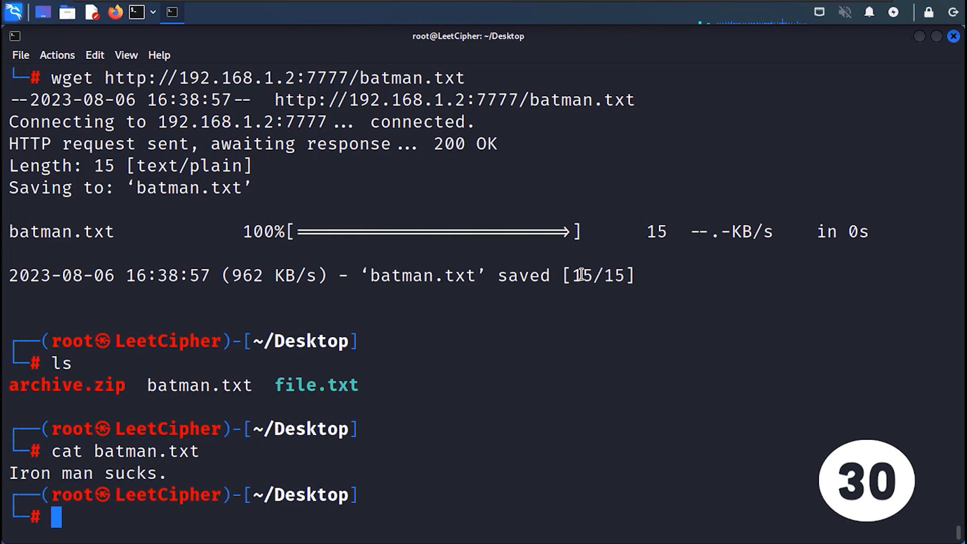
{"action": "type", "text": "file archive.zip"}
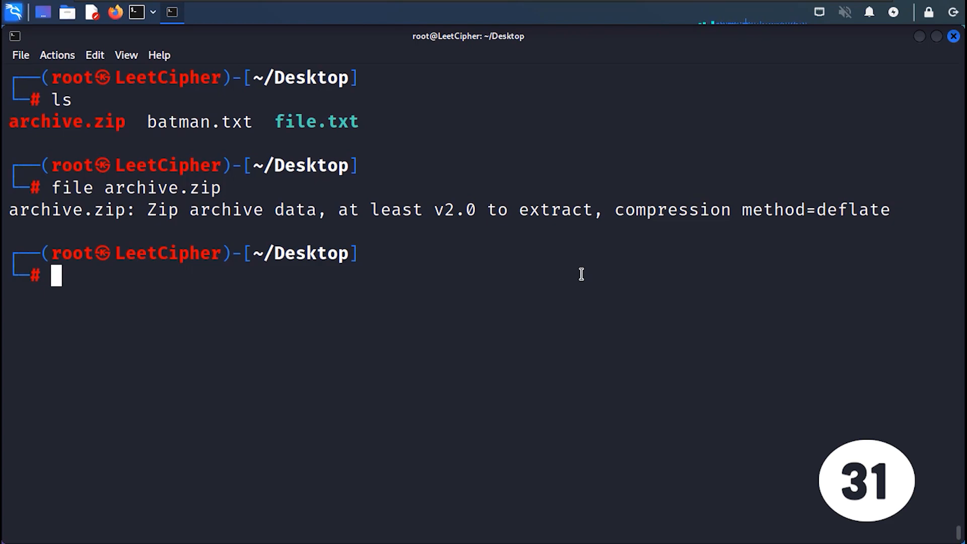
{"action": "type", "text": "du -hs archive.zip"}
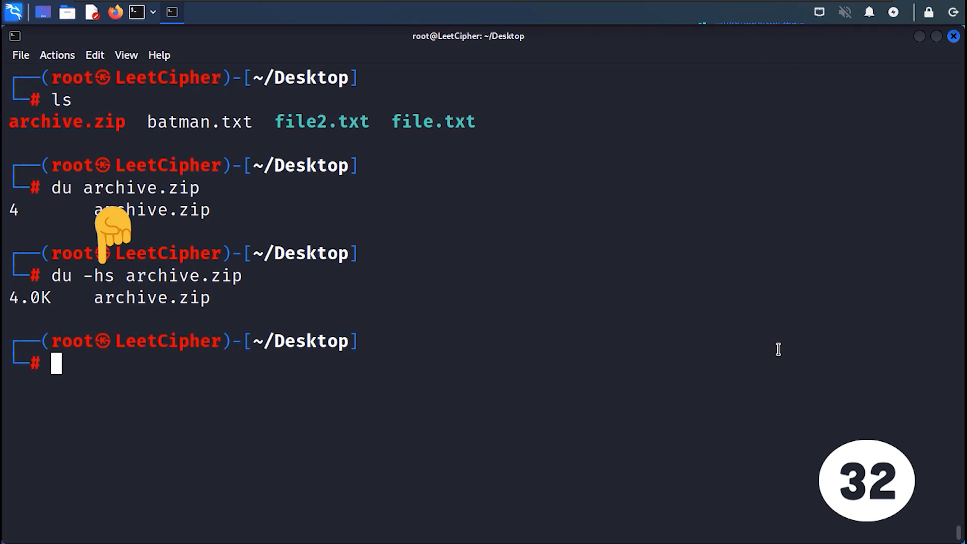
- Hex-dump archive.zip with xxd, then sleep 5 seconds before echoing "wake up!"
{"action": "key", "text": "Return"}
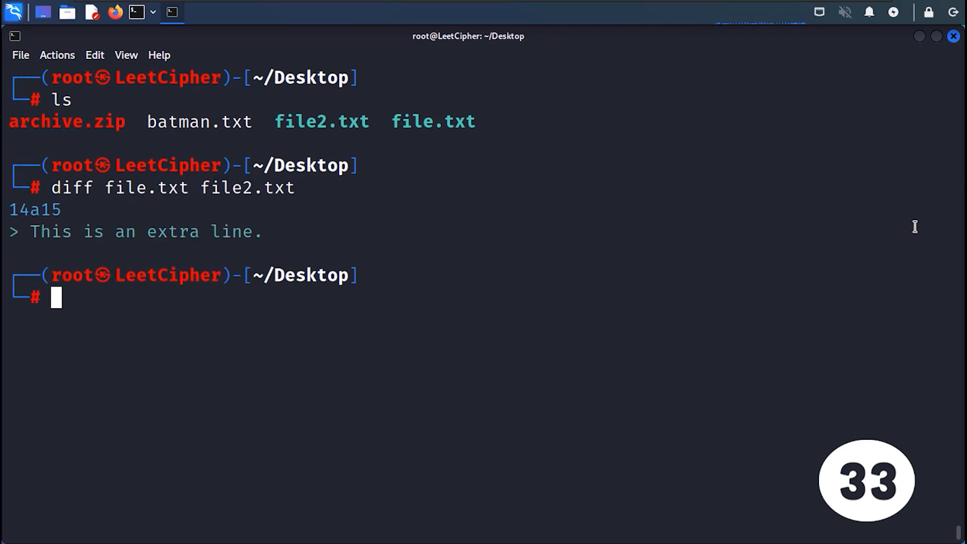
{"action": "type", "text": "xxd archive.zip"}
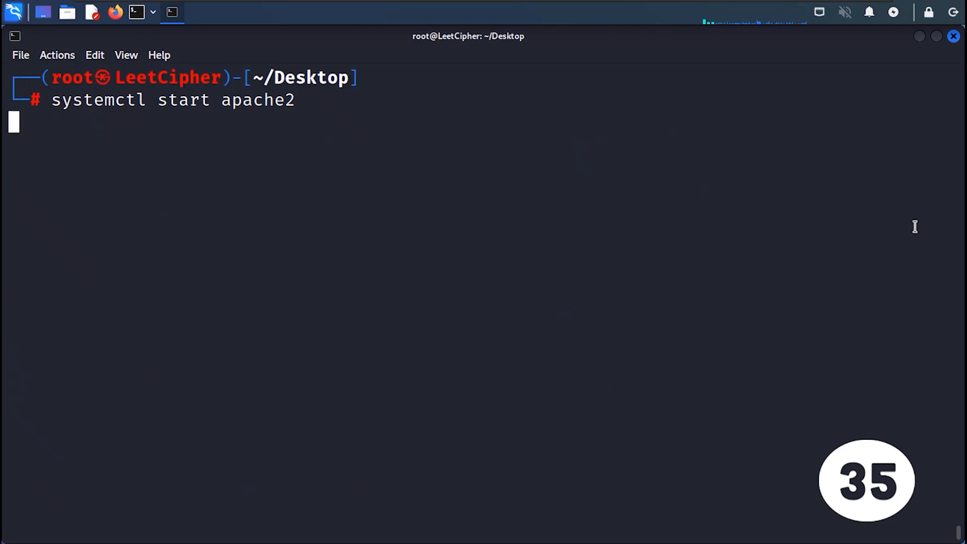
{"action": "key", "text": "Return"}
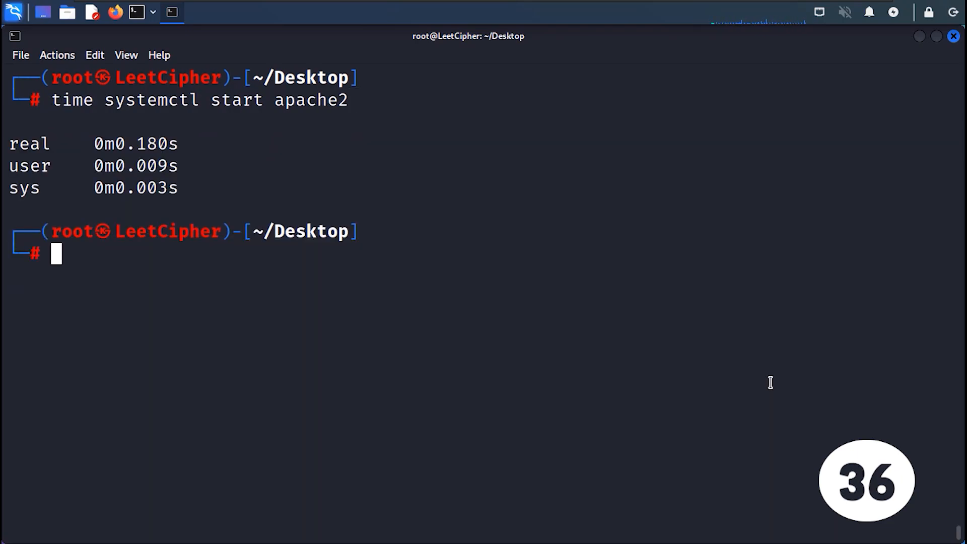
{"action": "type", "text": "sleep 5s; echo \"wake up!\""}
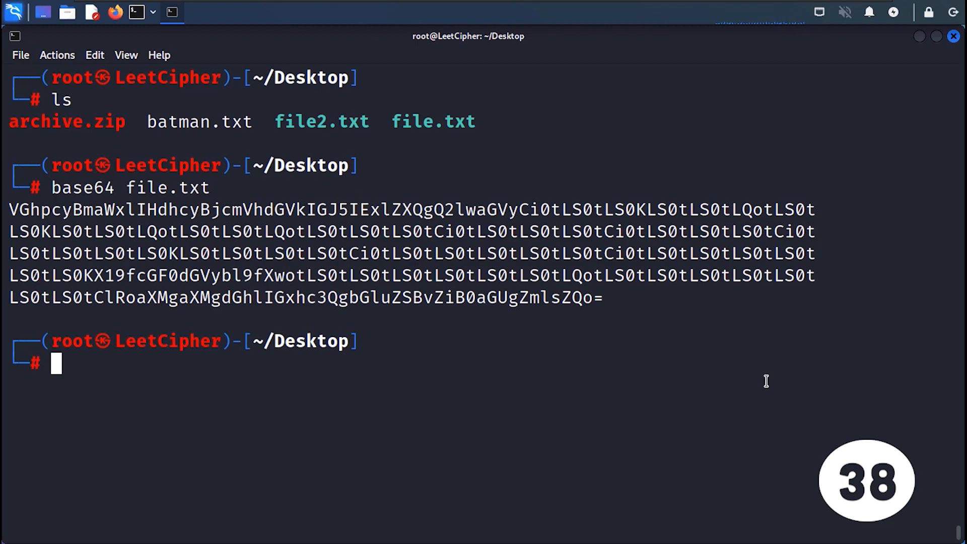
- Show the directory tree, locate whoami, and strip the letter A from file.txt with tr
{"action": "type", "text": "tree"}
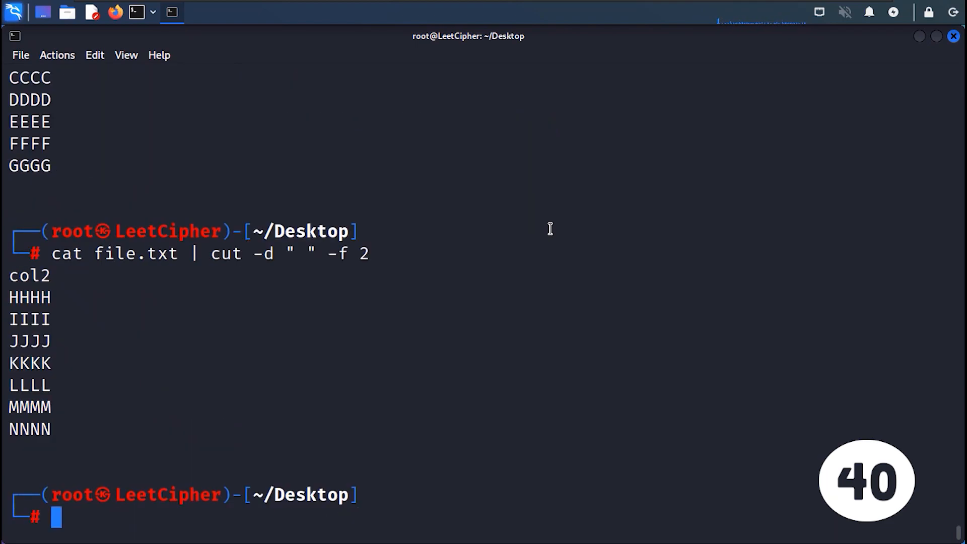
{"action": "type", "text": "locate whoami"}
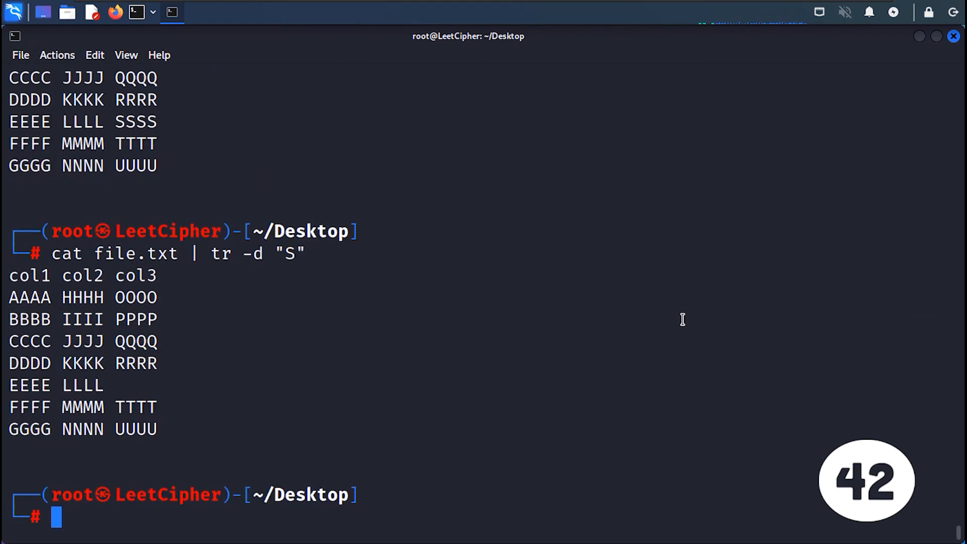
{"action": "type", "text": "cat file.txt | tr -d \"A\""}
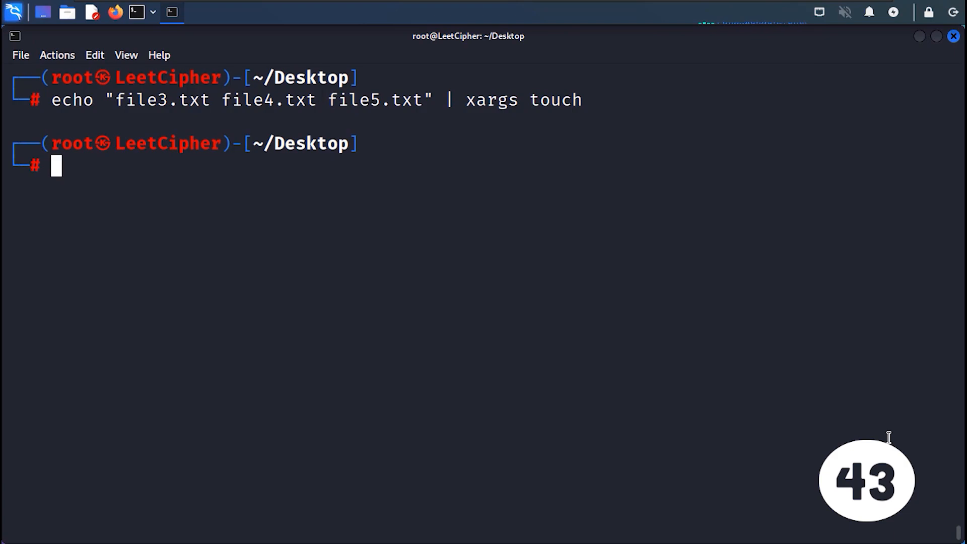
{"action": "type", "text": "ls"}
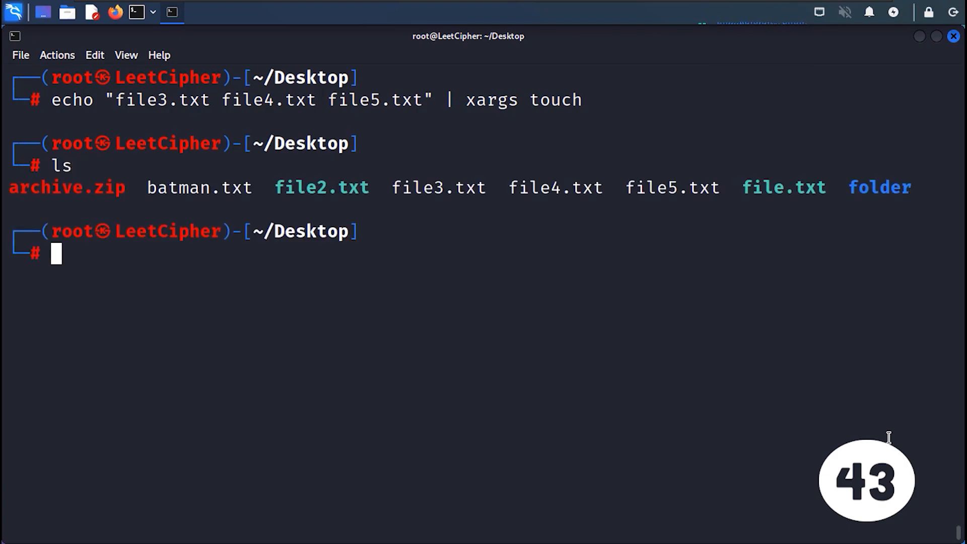
- Watch batman.txt, compute archive.zip's md5sum, then exit the root shell to the desktop
{"action": "type", "text": "watch cat batman.txt"}
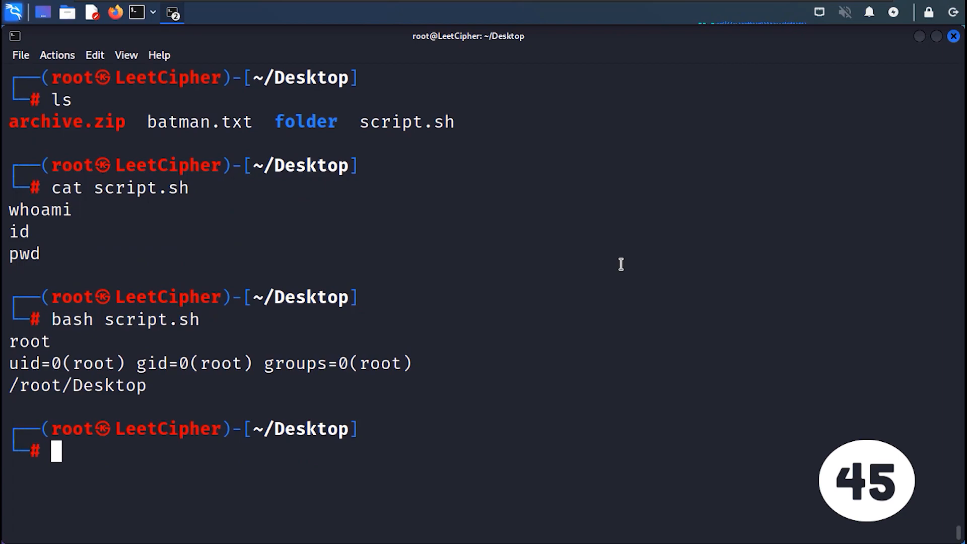
{"action": "type", "text": "md5sum archive.zip"}
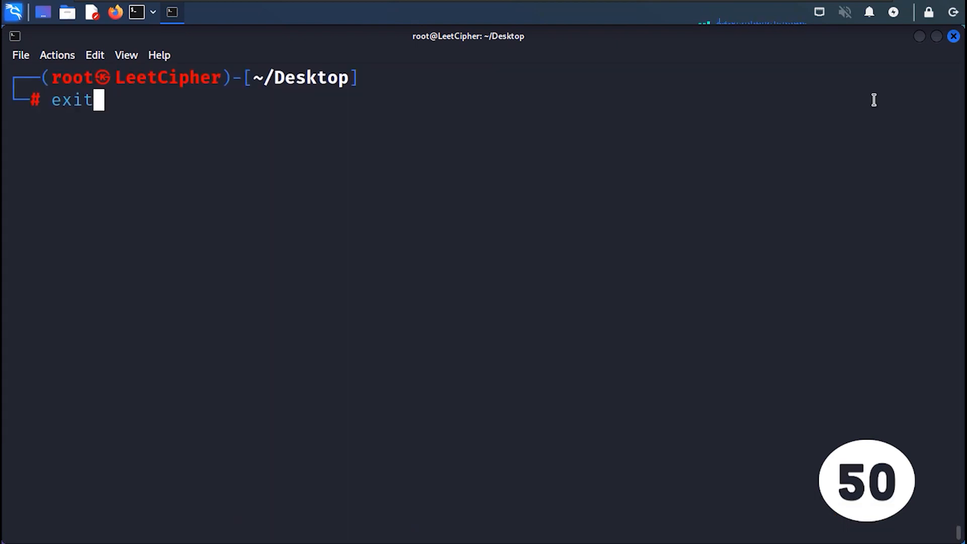
{"action": "key", "text": "Return"}
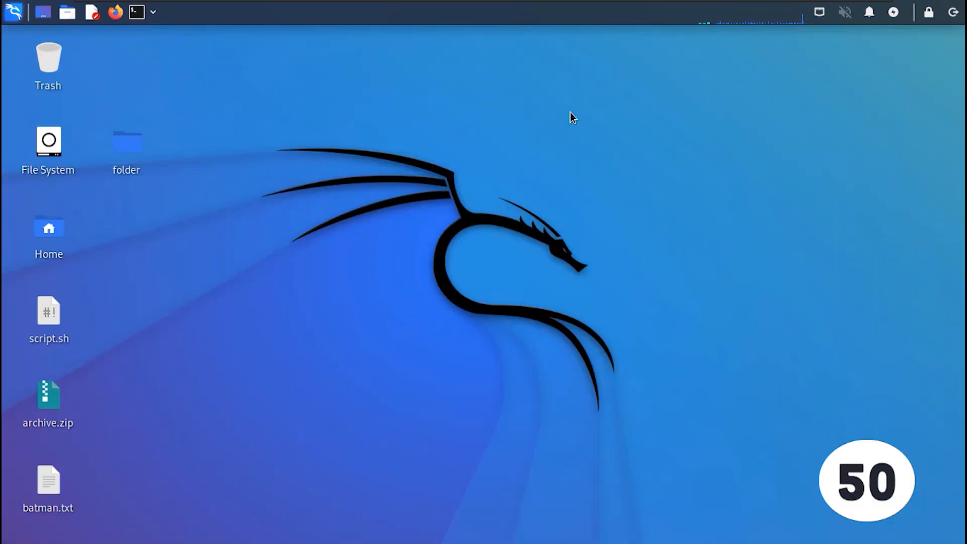